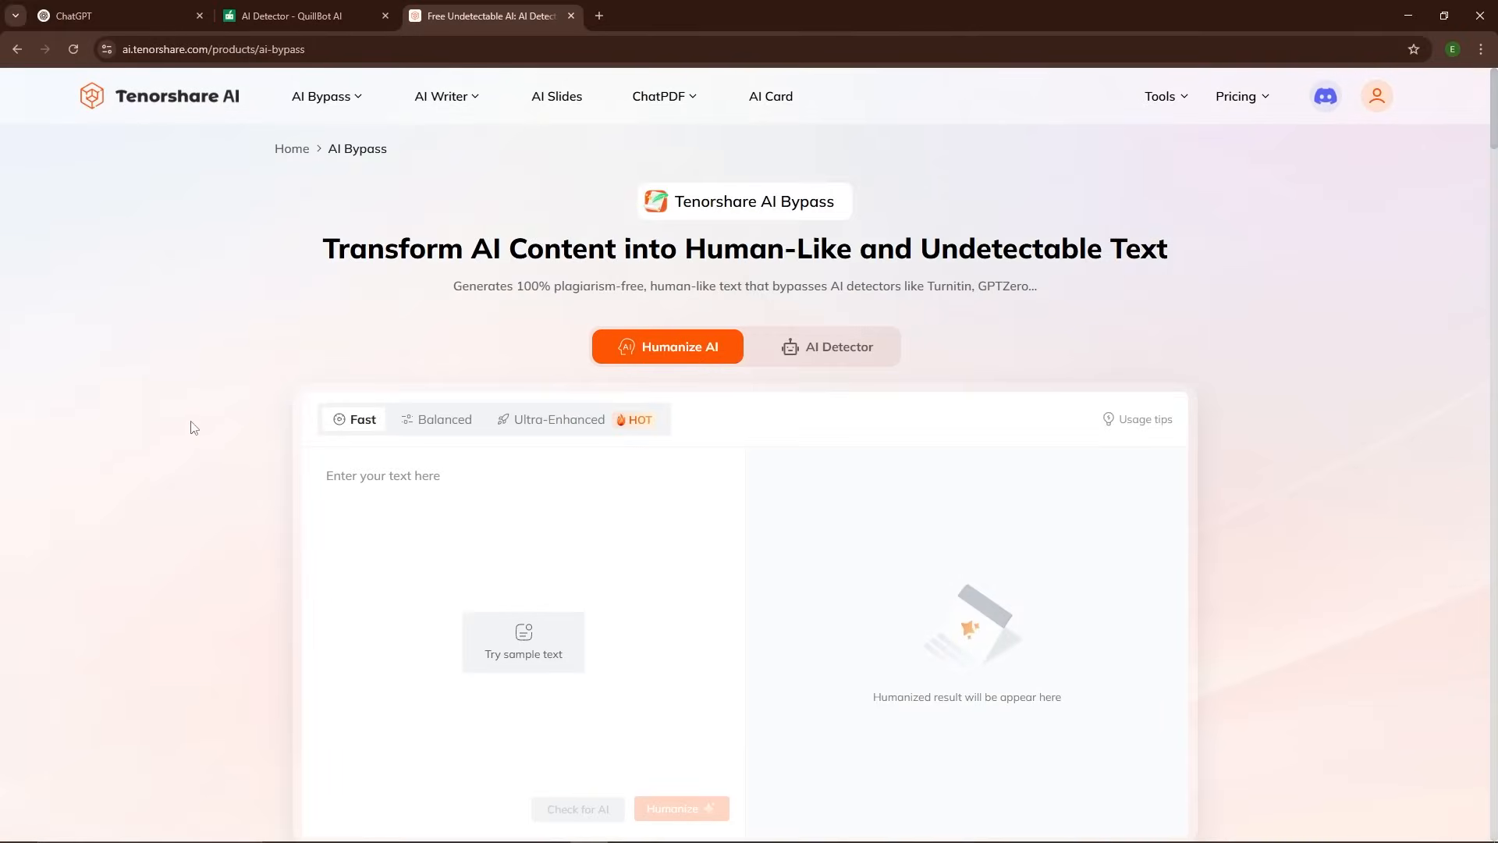
# Run QuillBot's AI detection on the pasted article, scoring it 0% AI and 100% human-written
pyautogui.scroll(-3)
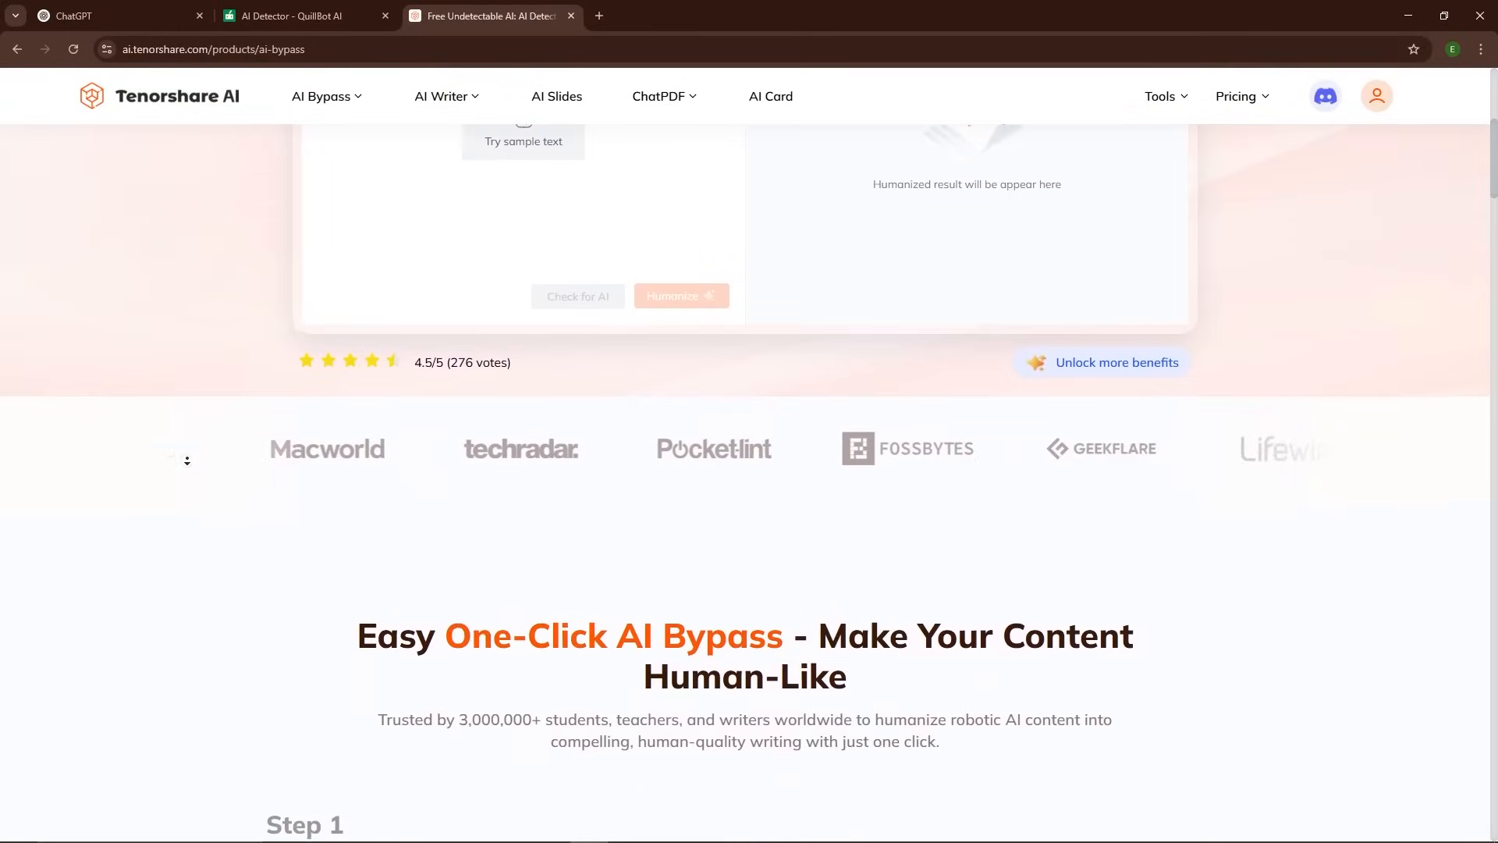
pyautogui.scroll(-3)
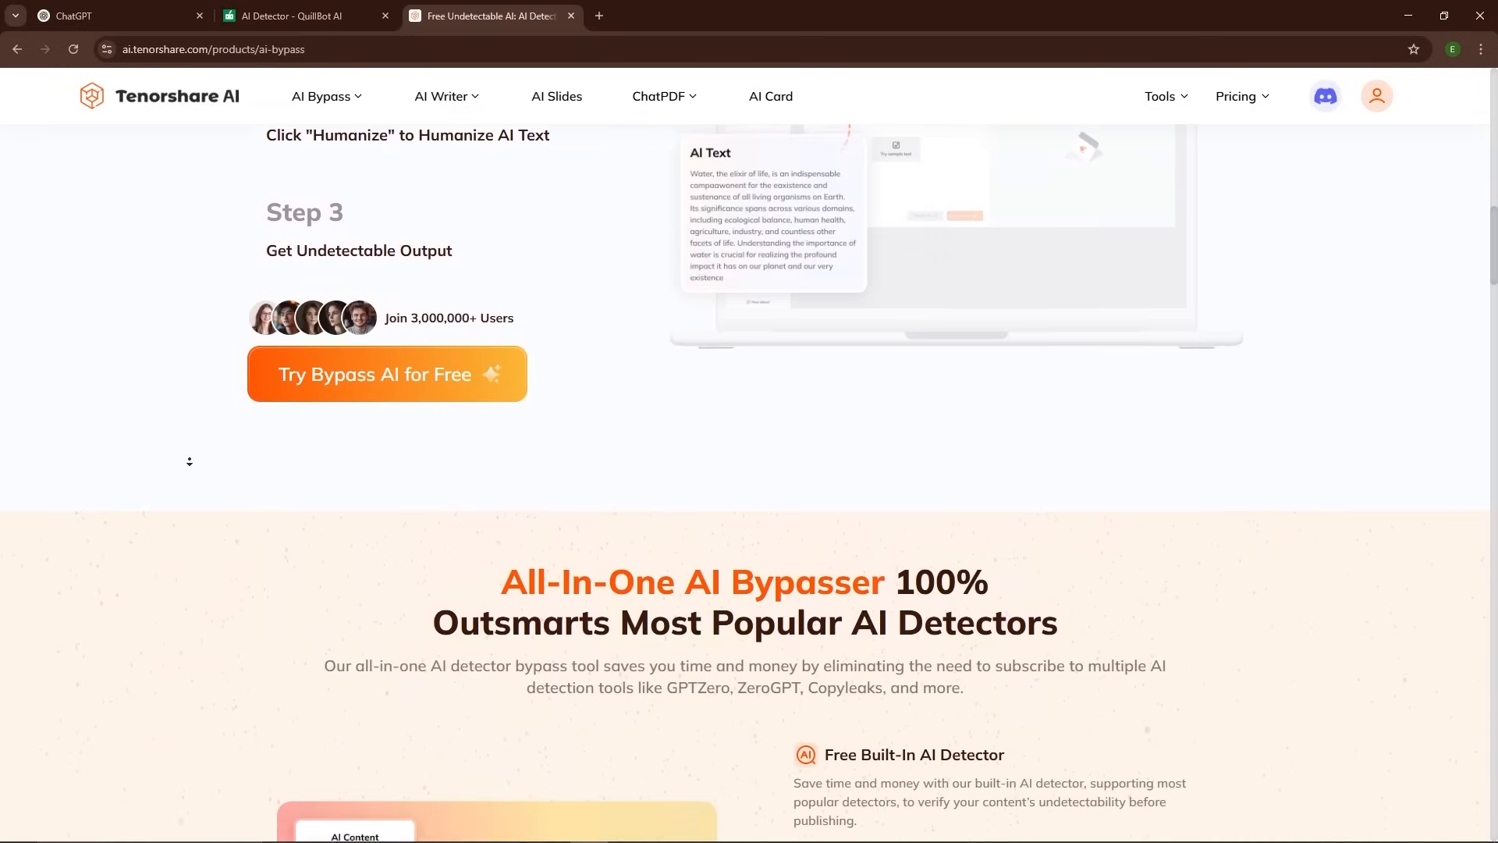
pyautogui.click(287, 16)
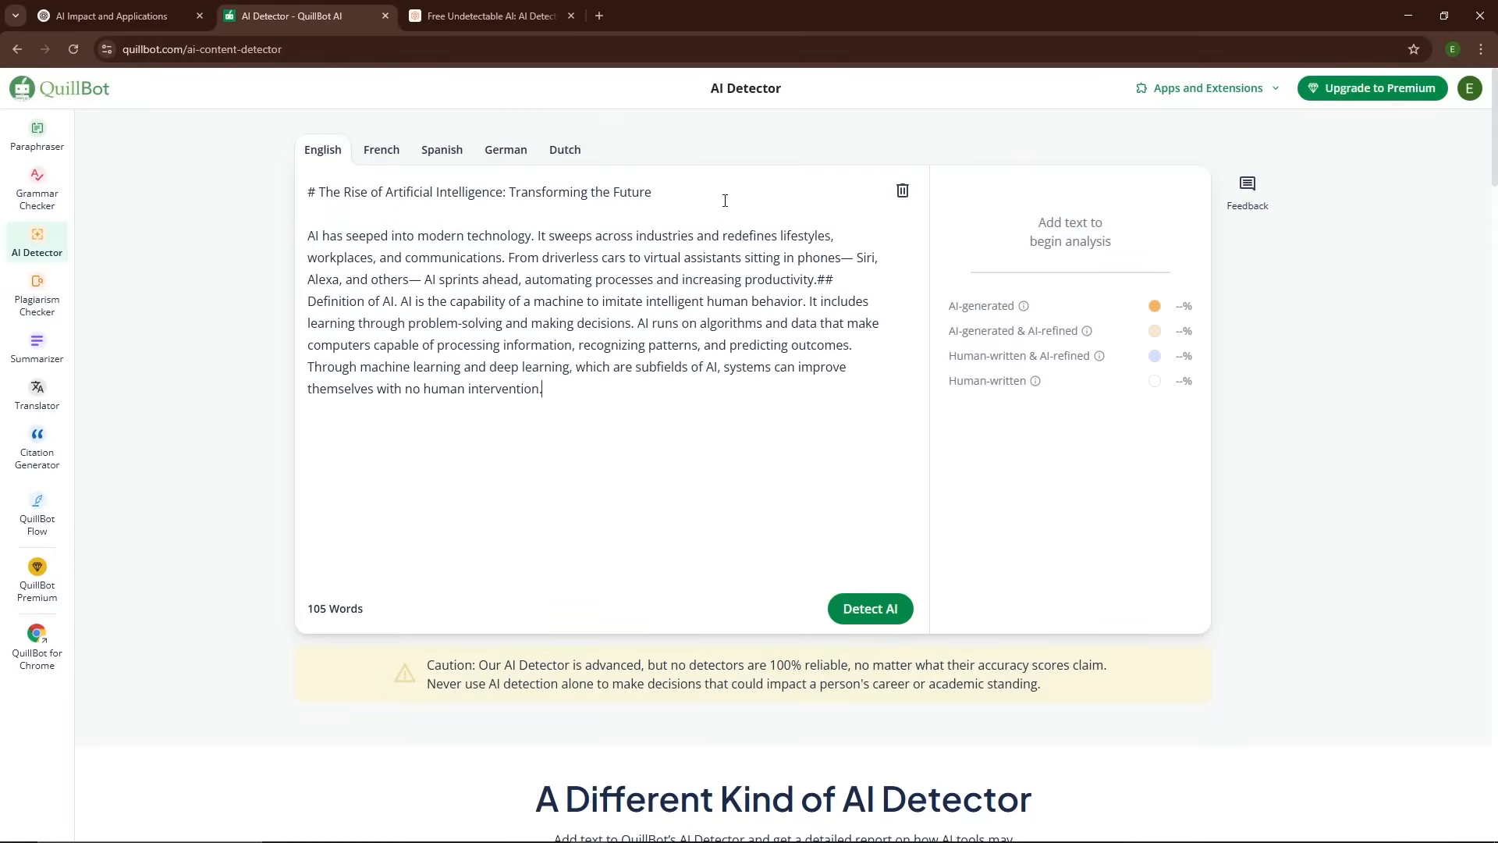
pyautogui.click(870, 609)
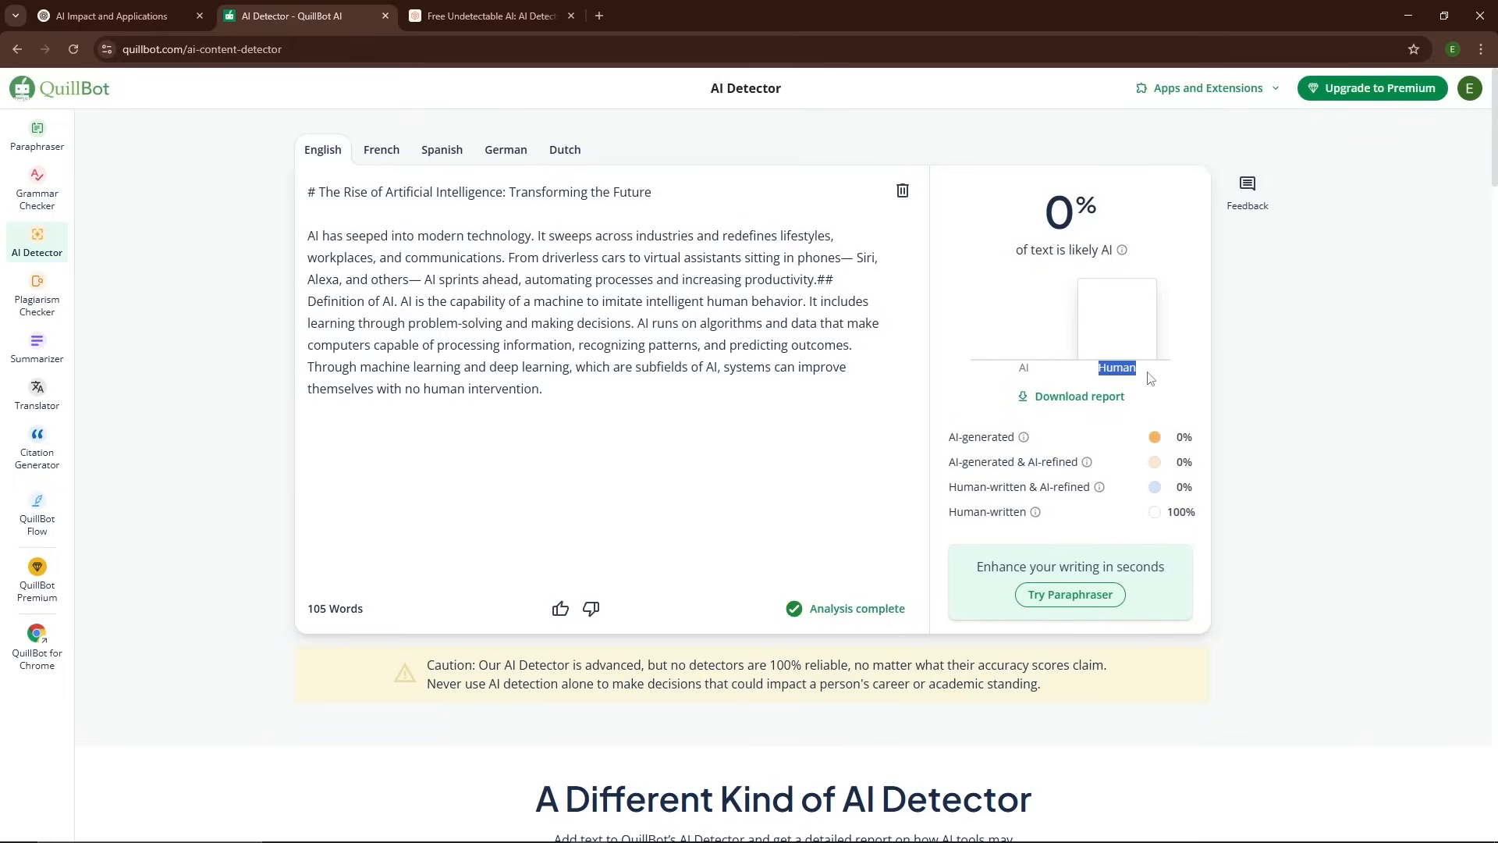
# Humanize the pasted 106-word AI article in Balanced mode on the AI Bypass tool
pyautogui.click(496, 16)
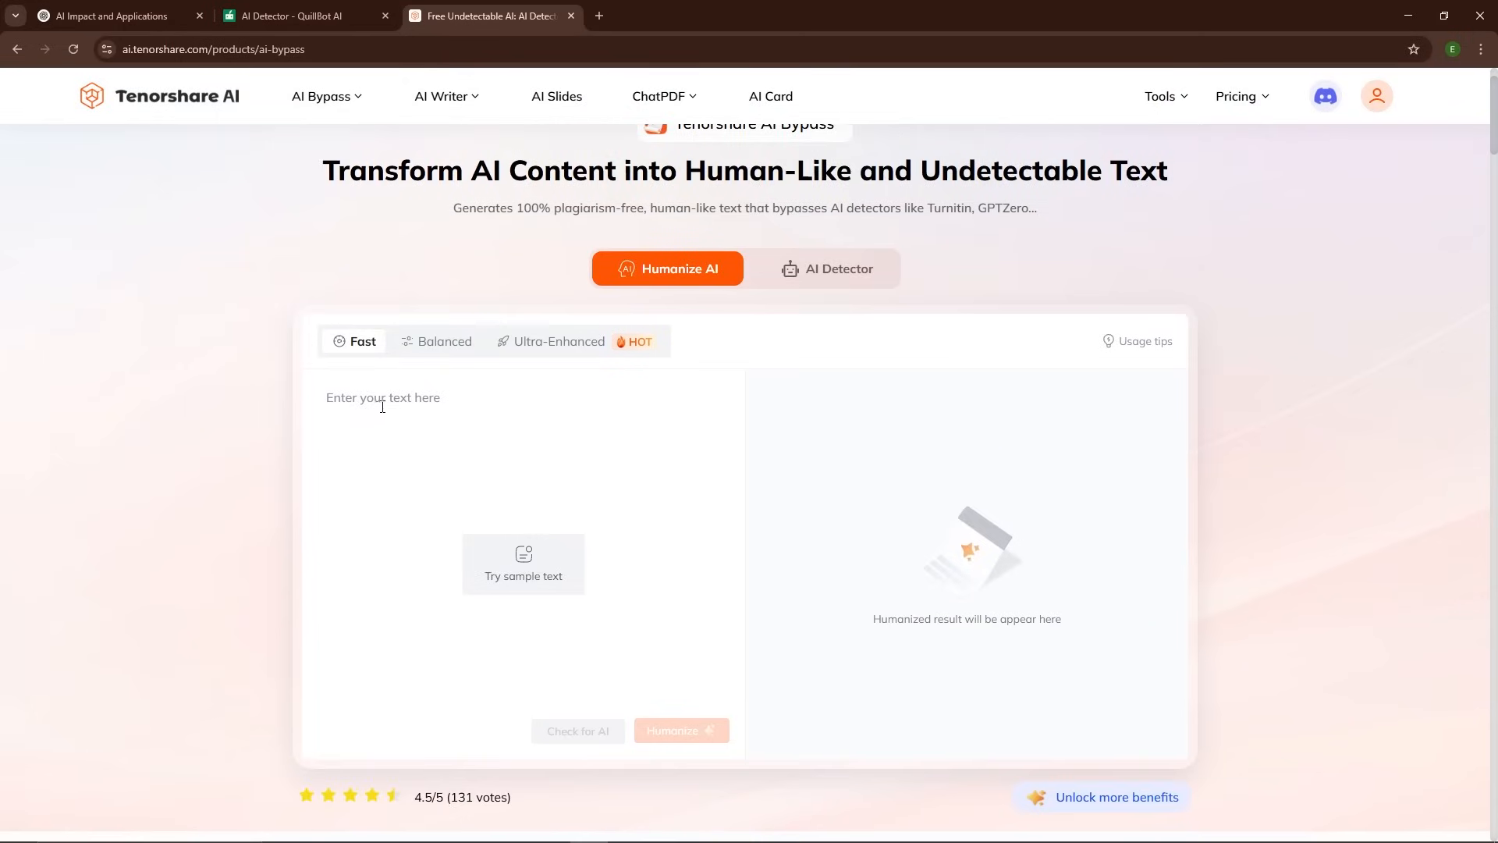
pyautogui.click(443, 341)
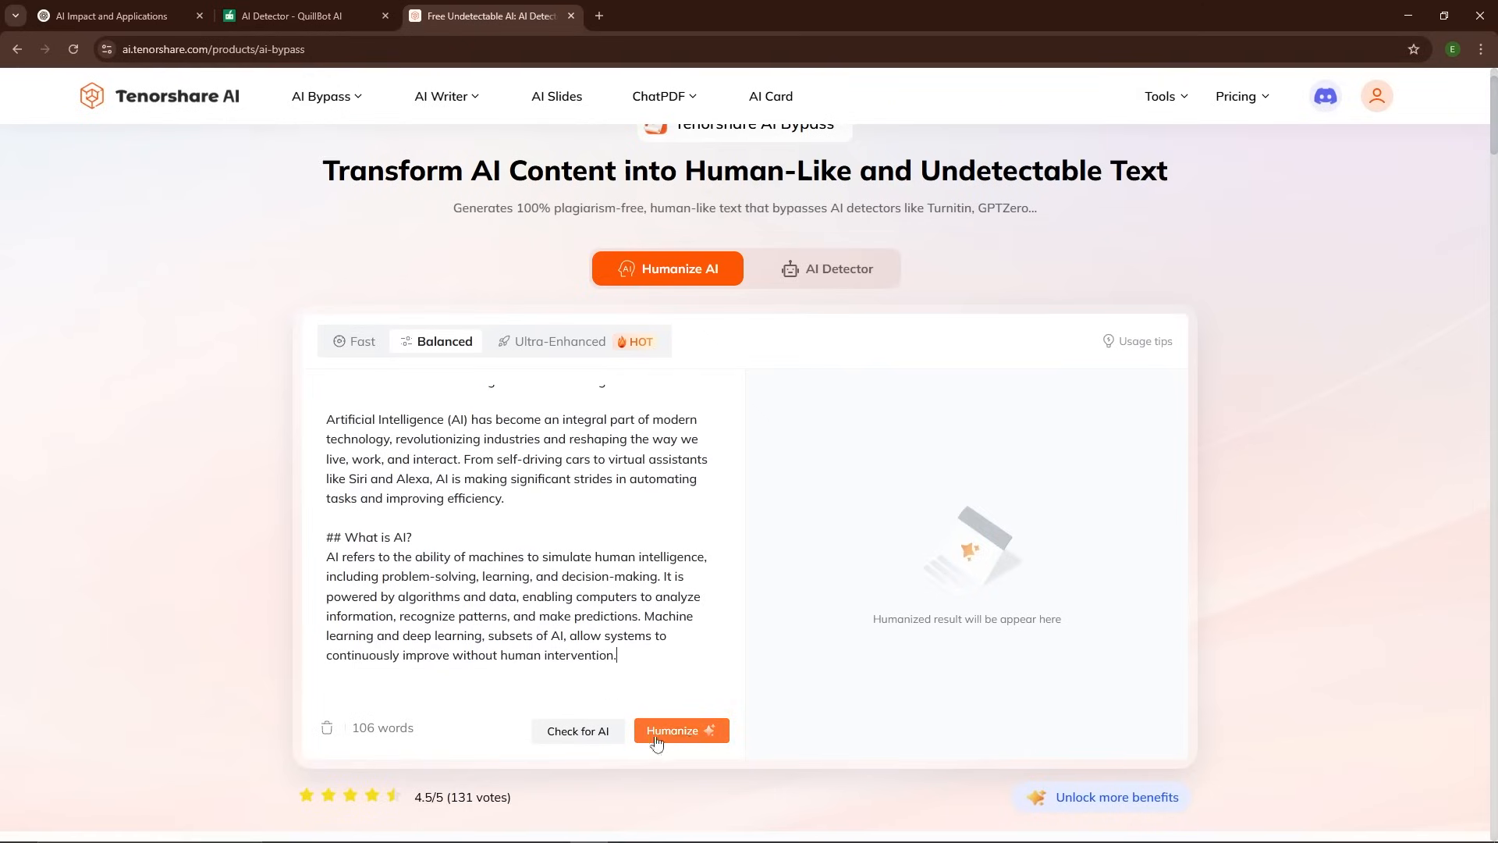
pyautogui.click(680, 730)
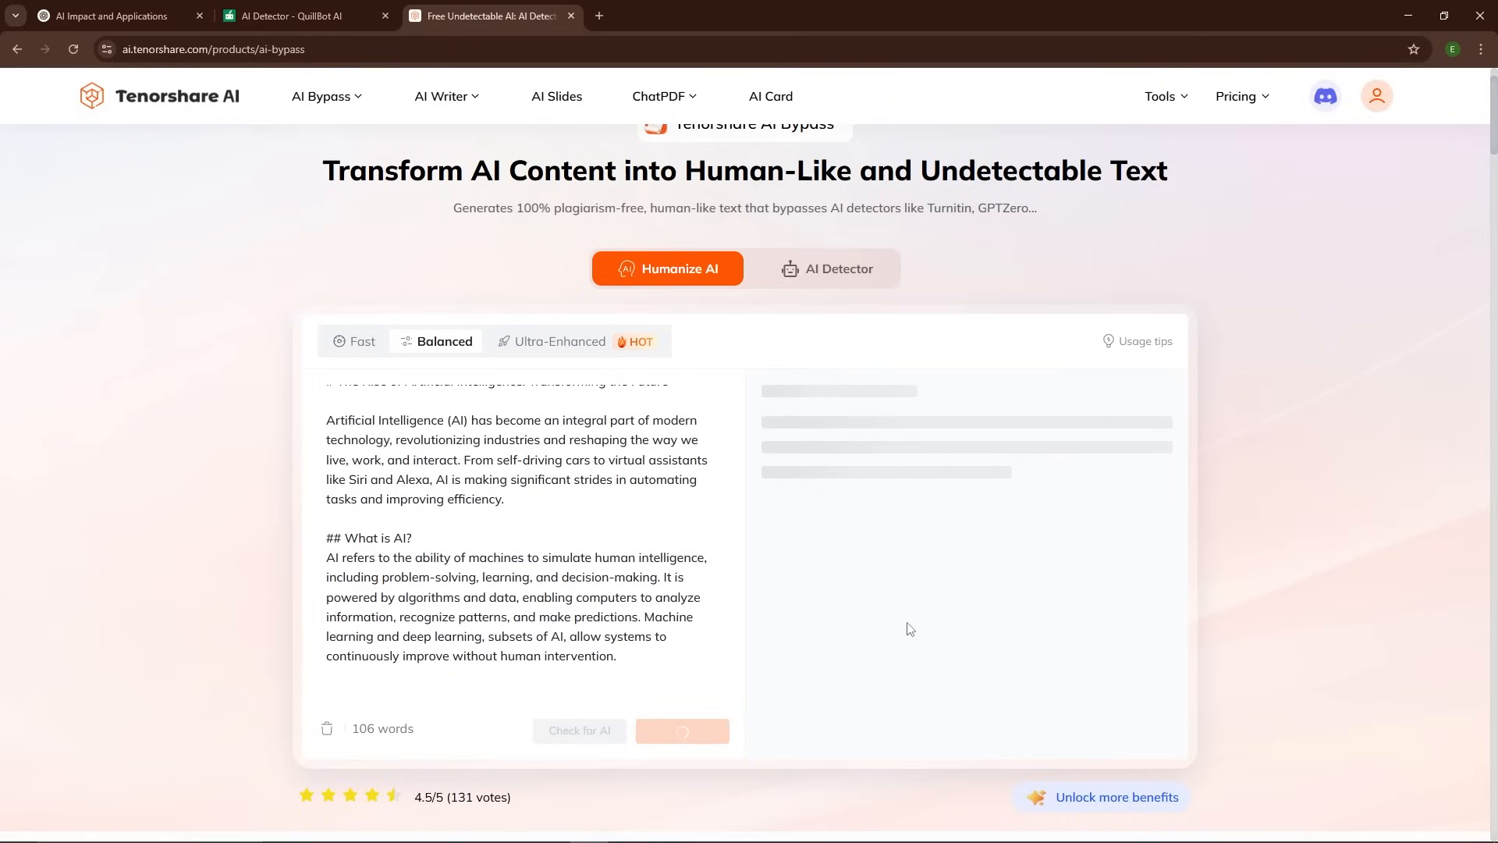
pyautogui.moveTo(905, 625)
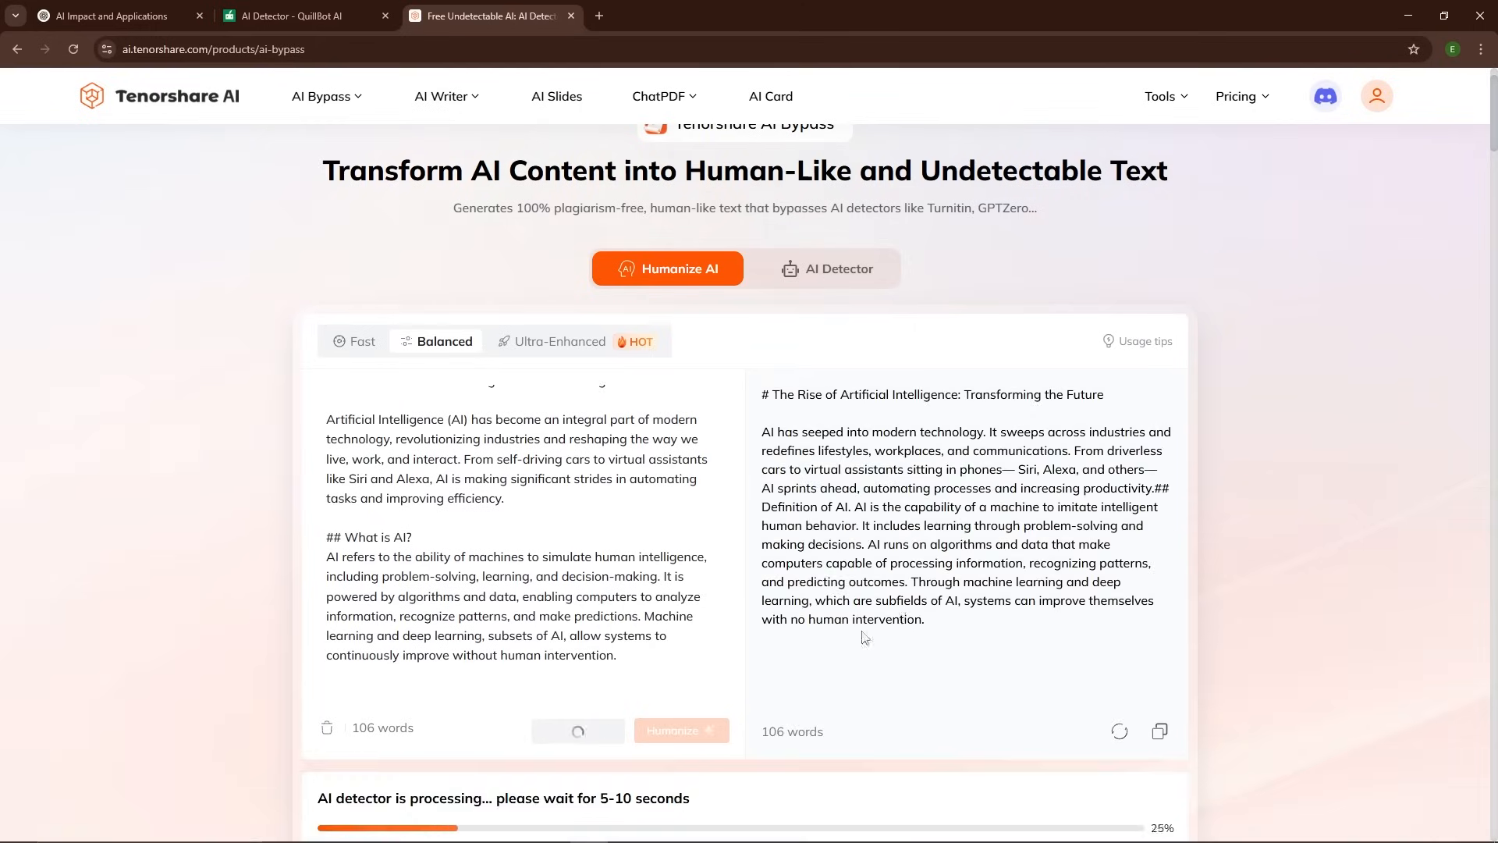
pyautogui.click(296, 16)
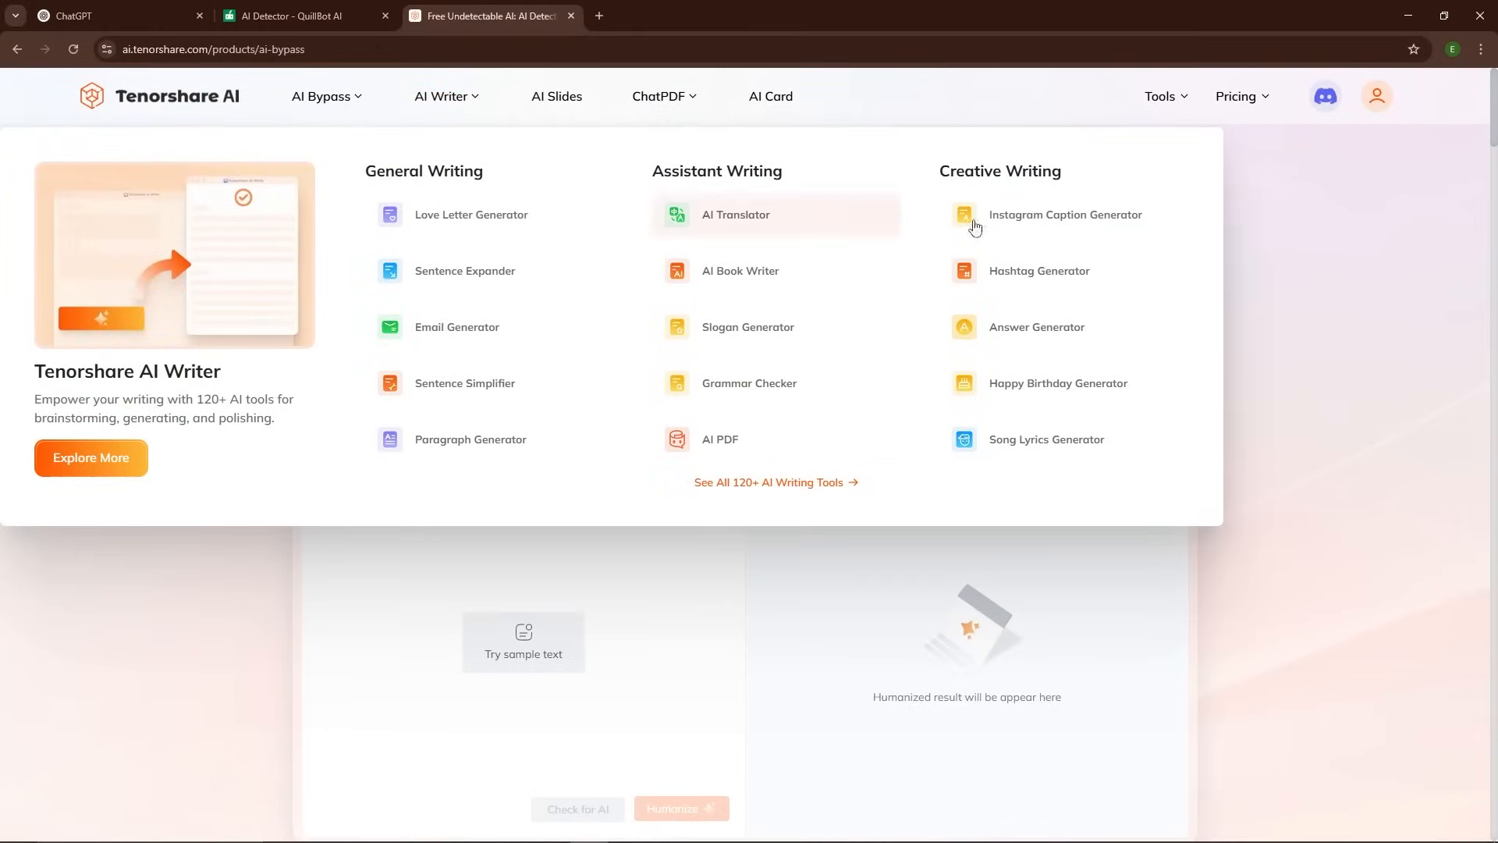
pyautogui.moveTo(565, 103)
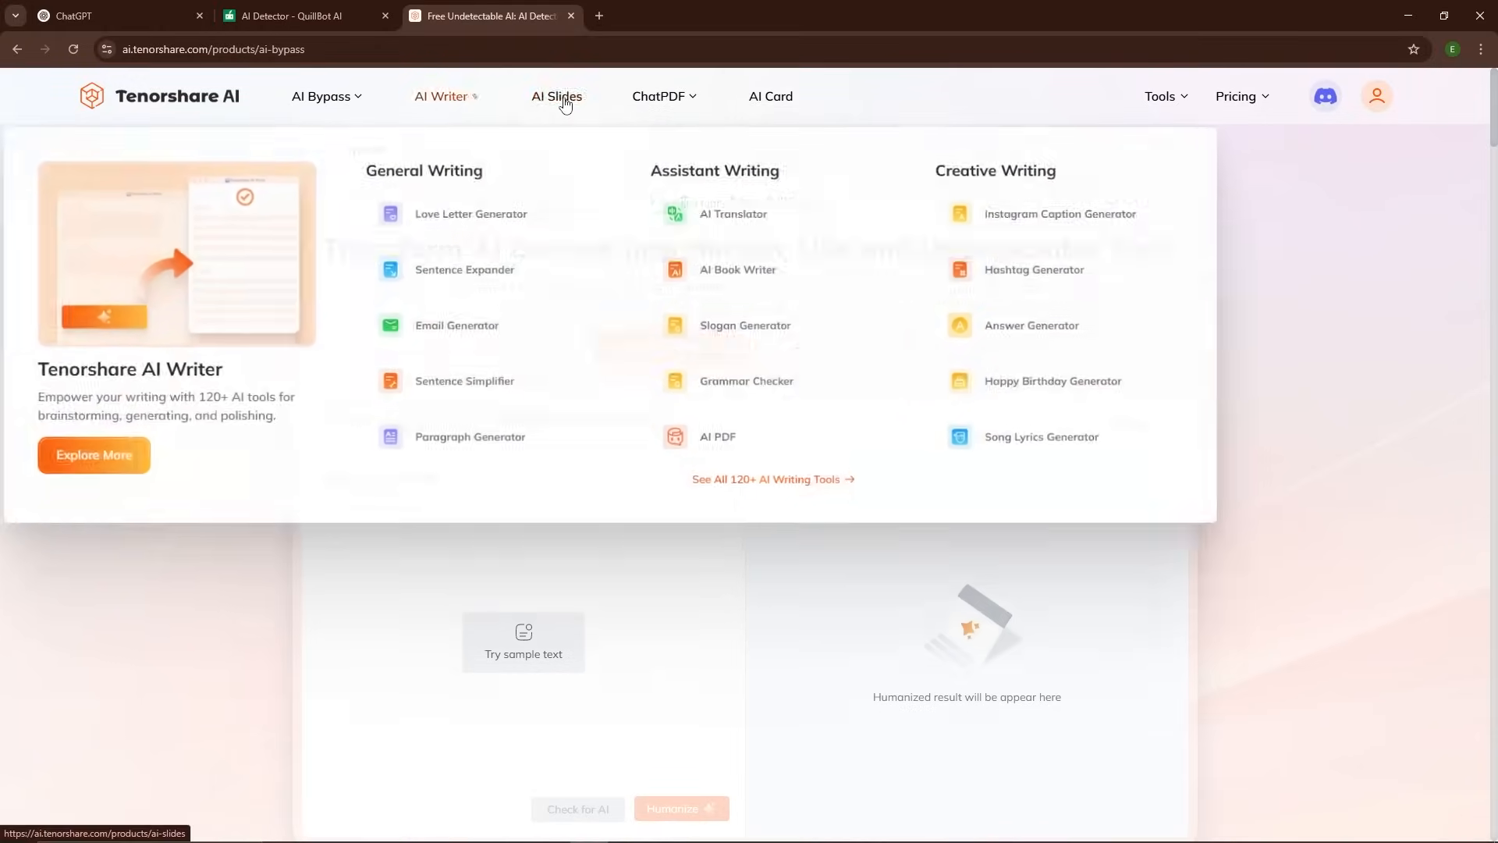
# Browse the Tenorshare AI Slides presentation maker page and reveal the ChatPDF feature list
pyautogui.click(555, 97)
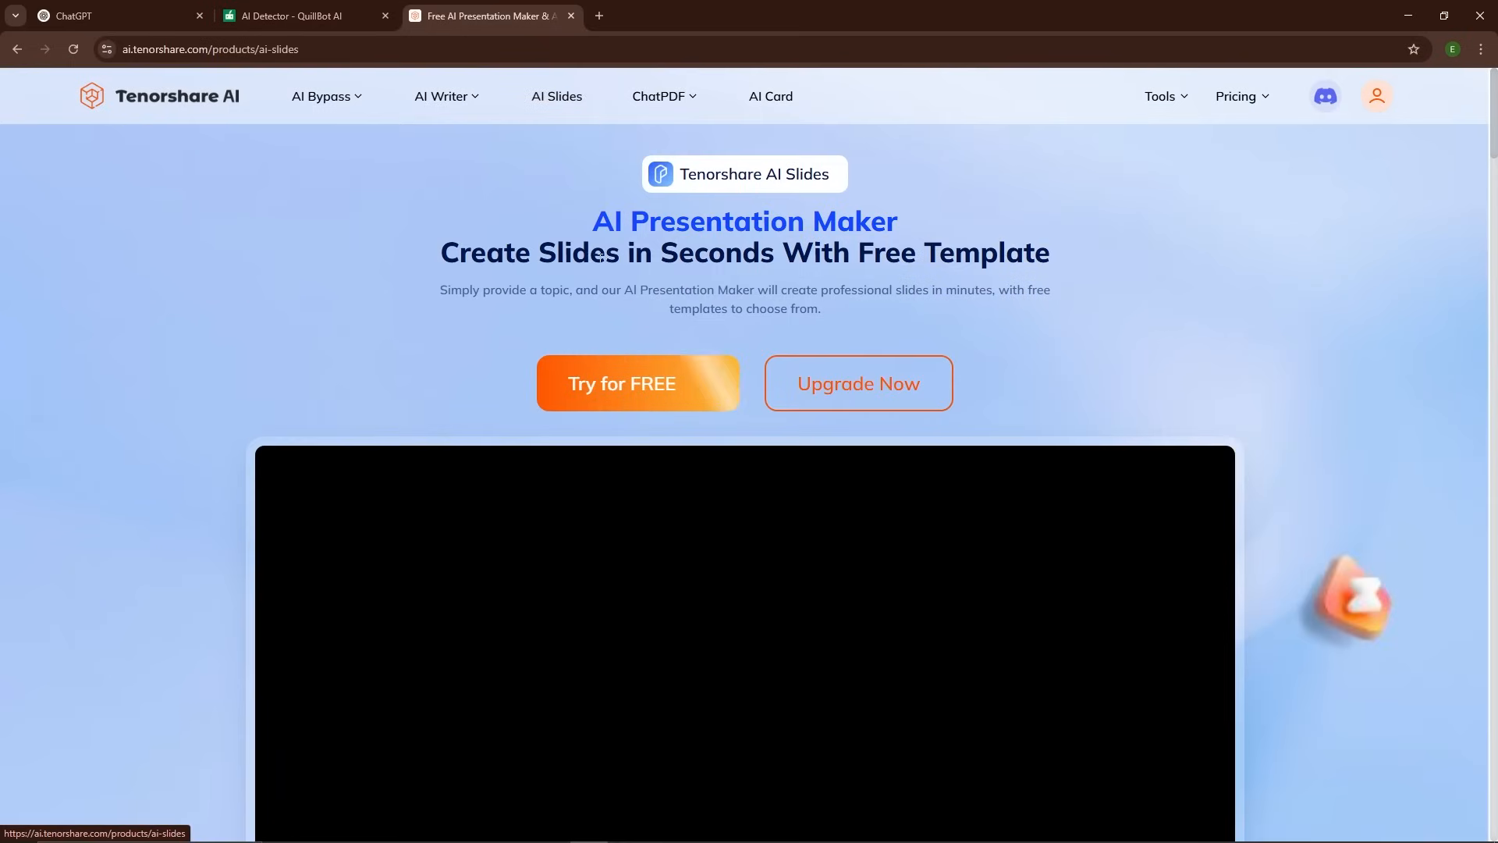
pyautogui.scroll(-3)
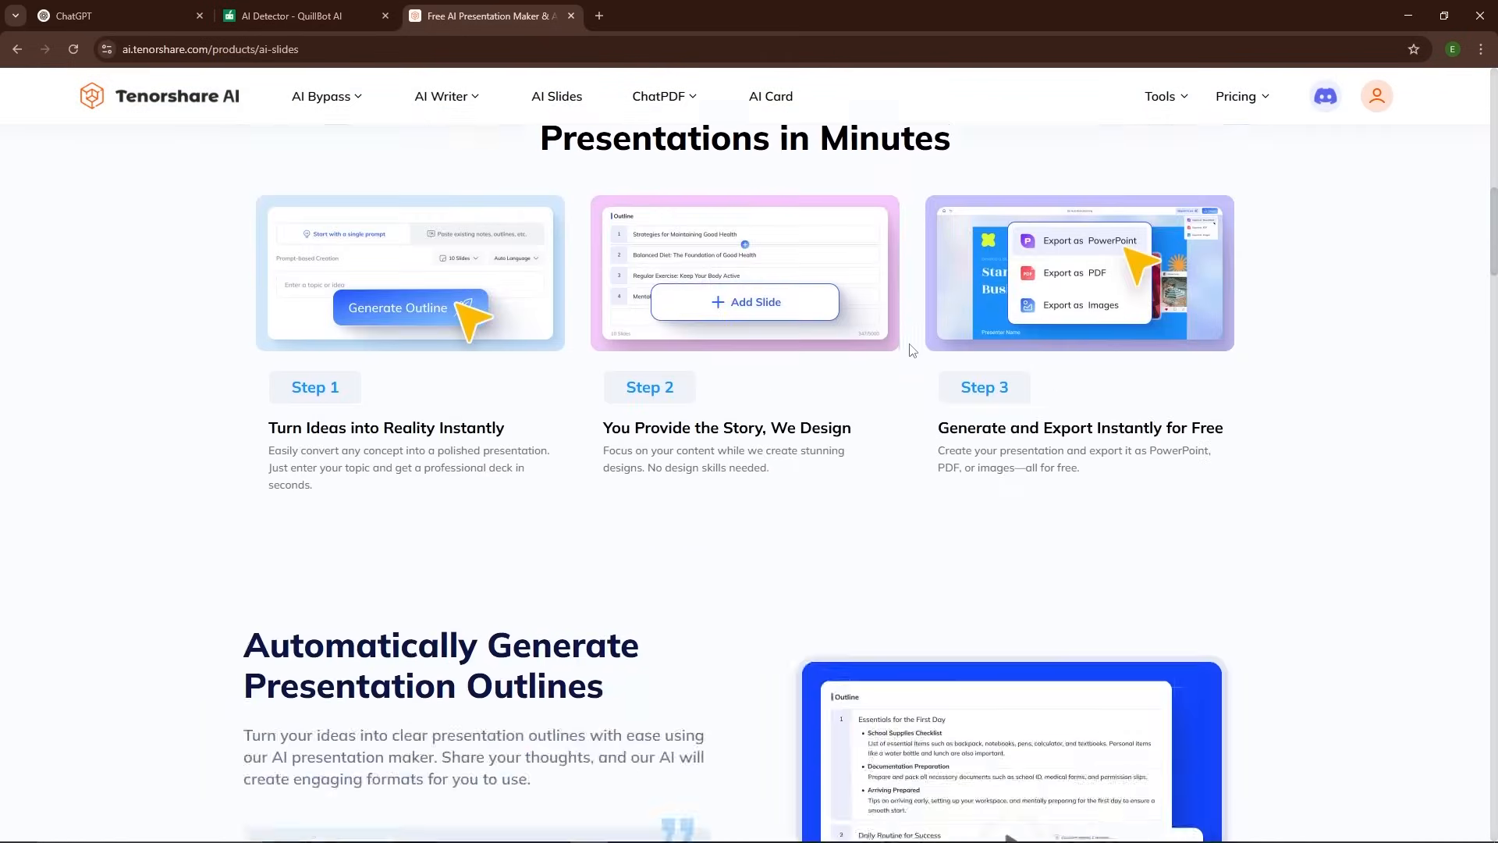
pyautogui.click(658, 96)
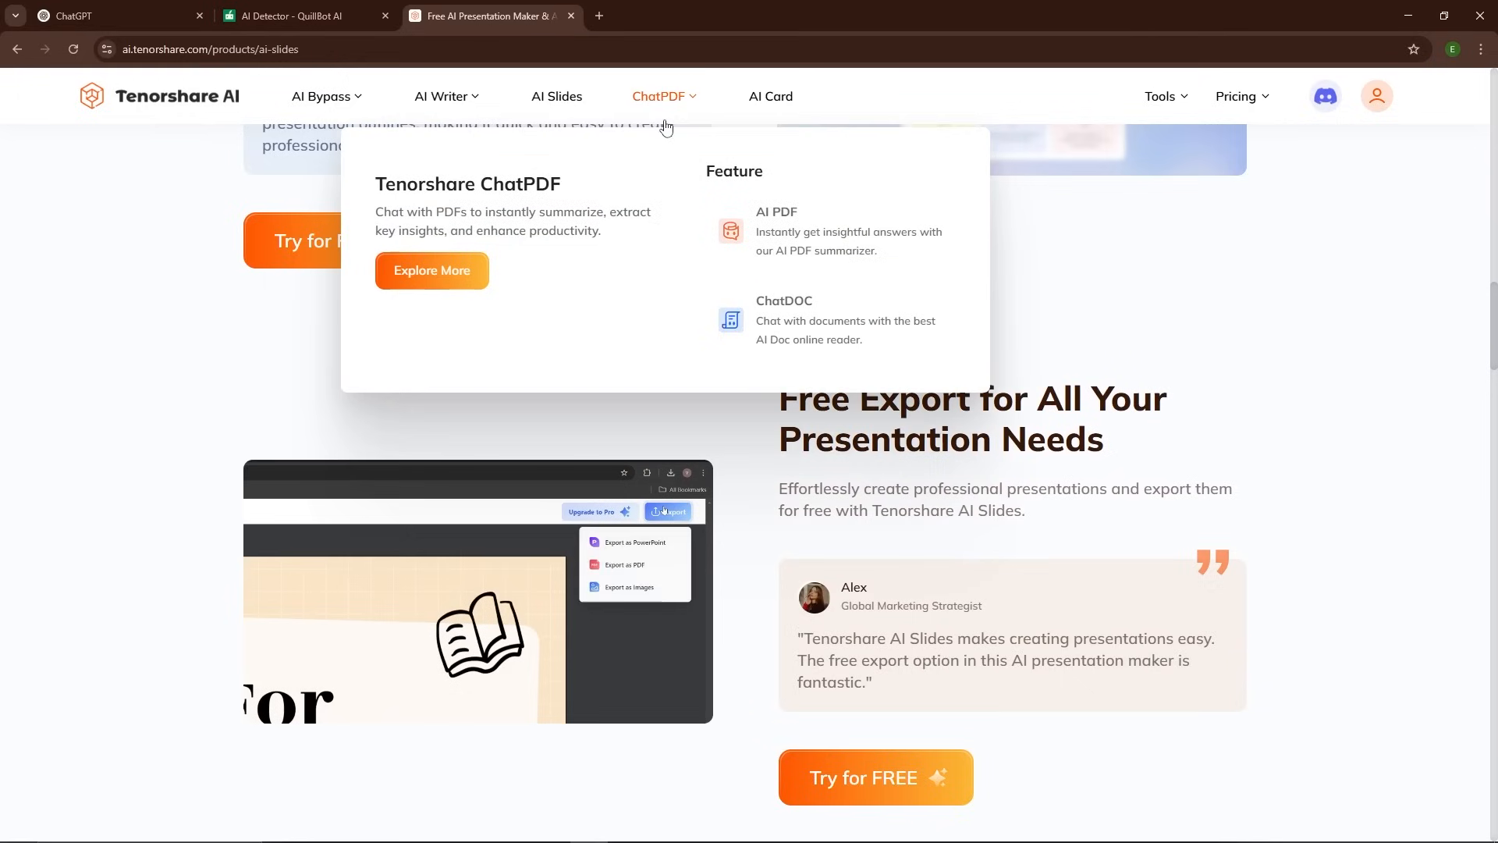
pyautogui.moveTo(771, 103)
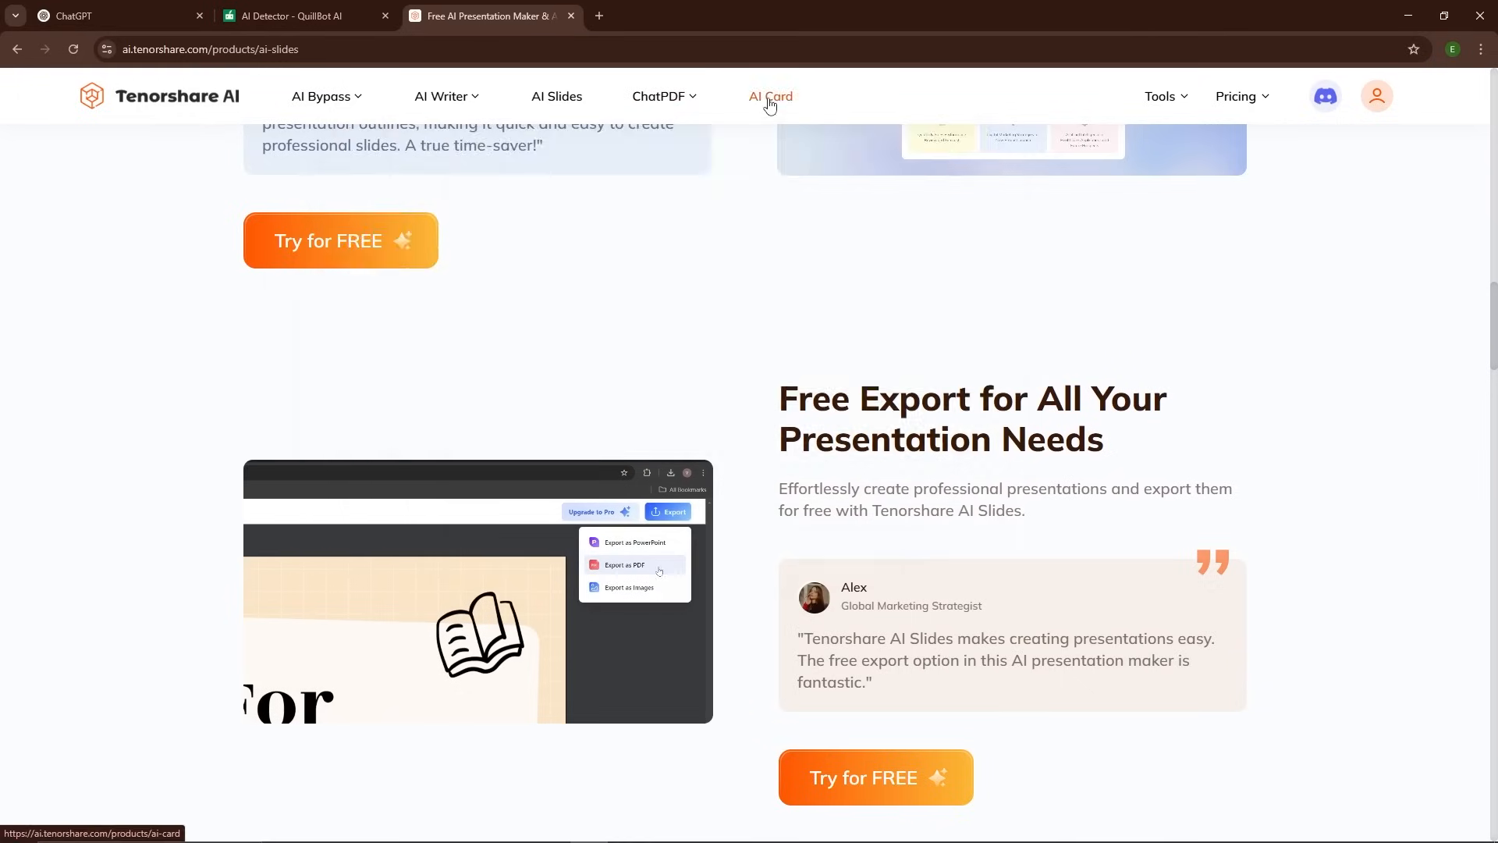
# Browse through the Tenorshare AI Card greeting card maker page
pyautogui.click(771, 96)
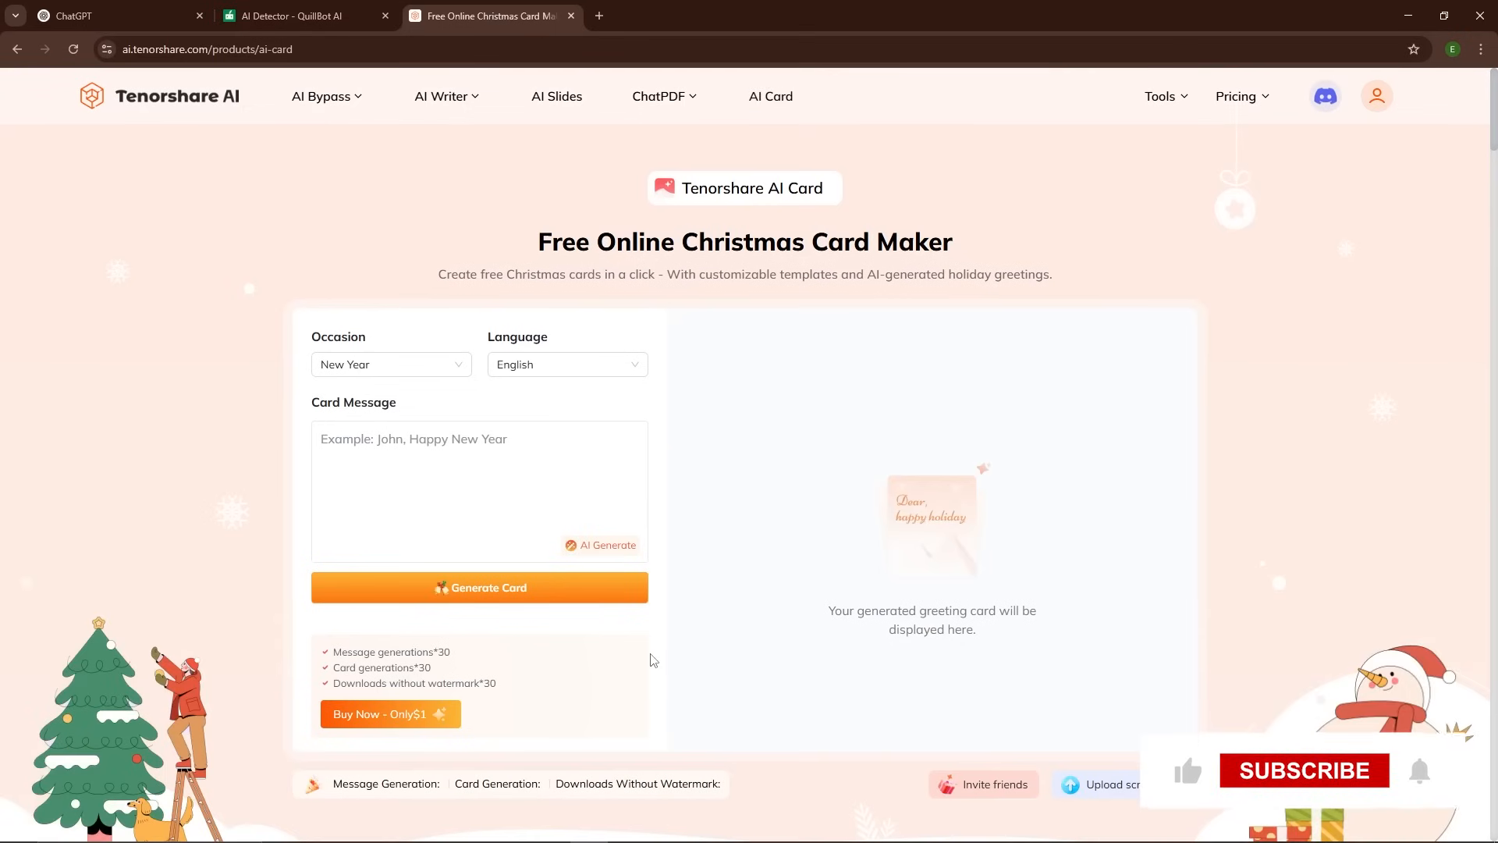
pyautogui.scroll(-3)
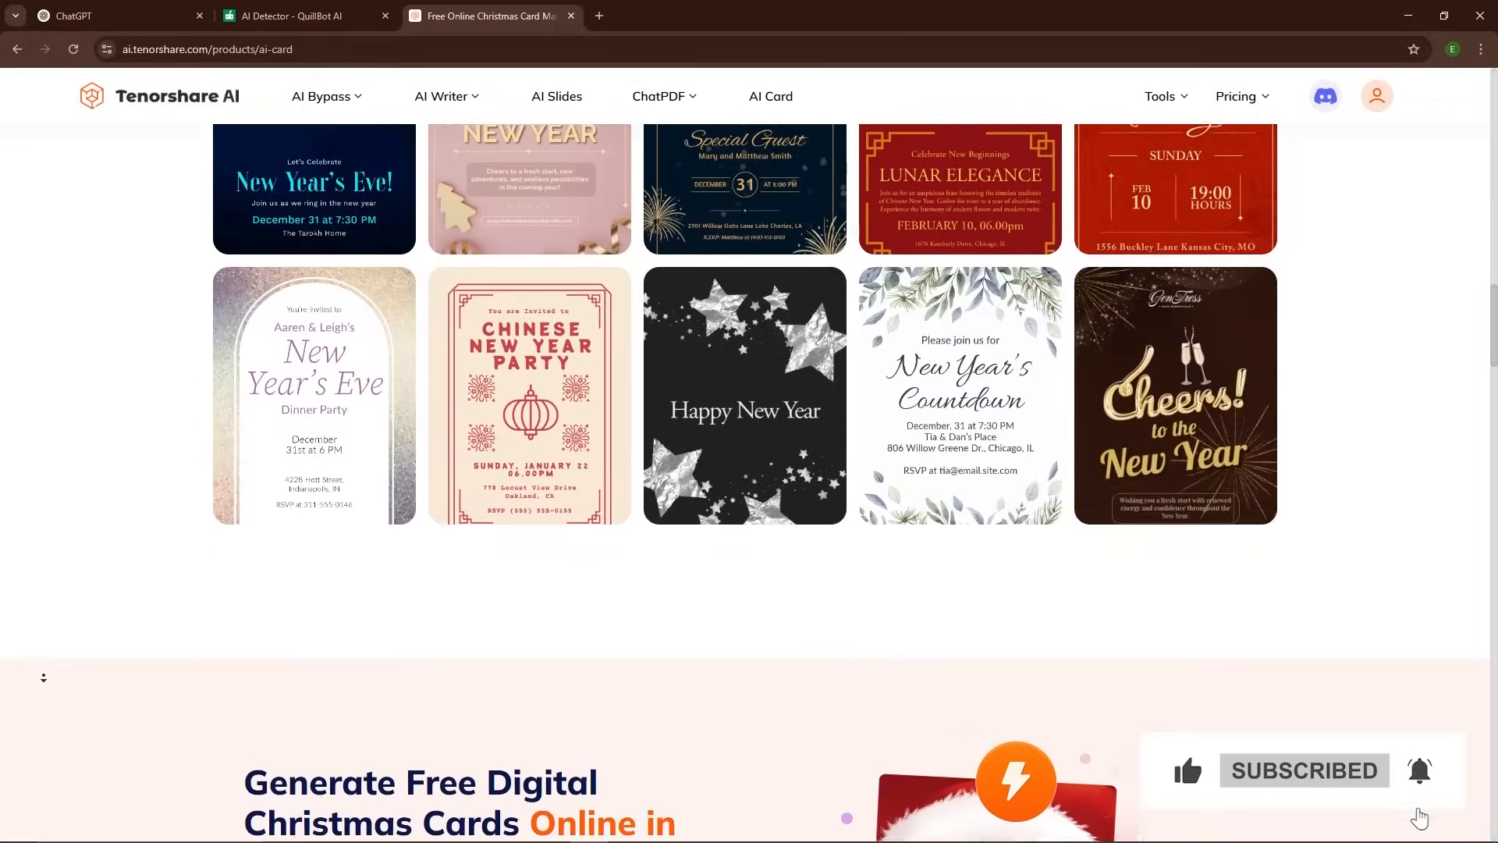
pyautogui.scroll(-3)
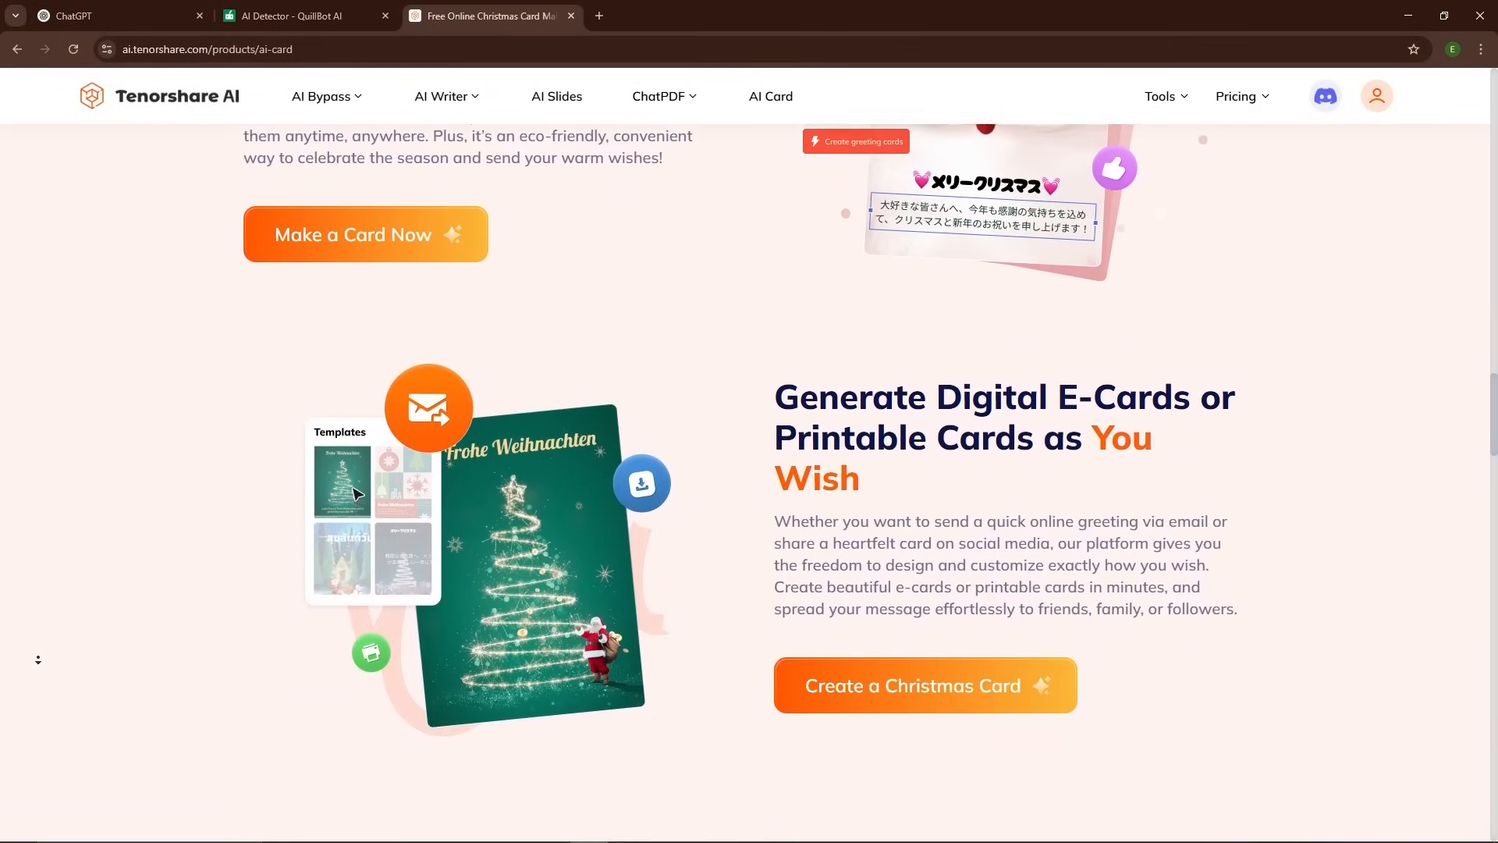
pyautogui.scroll(-3)
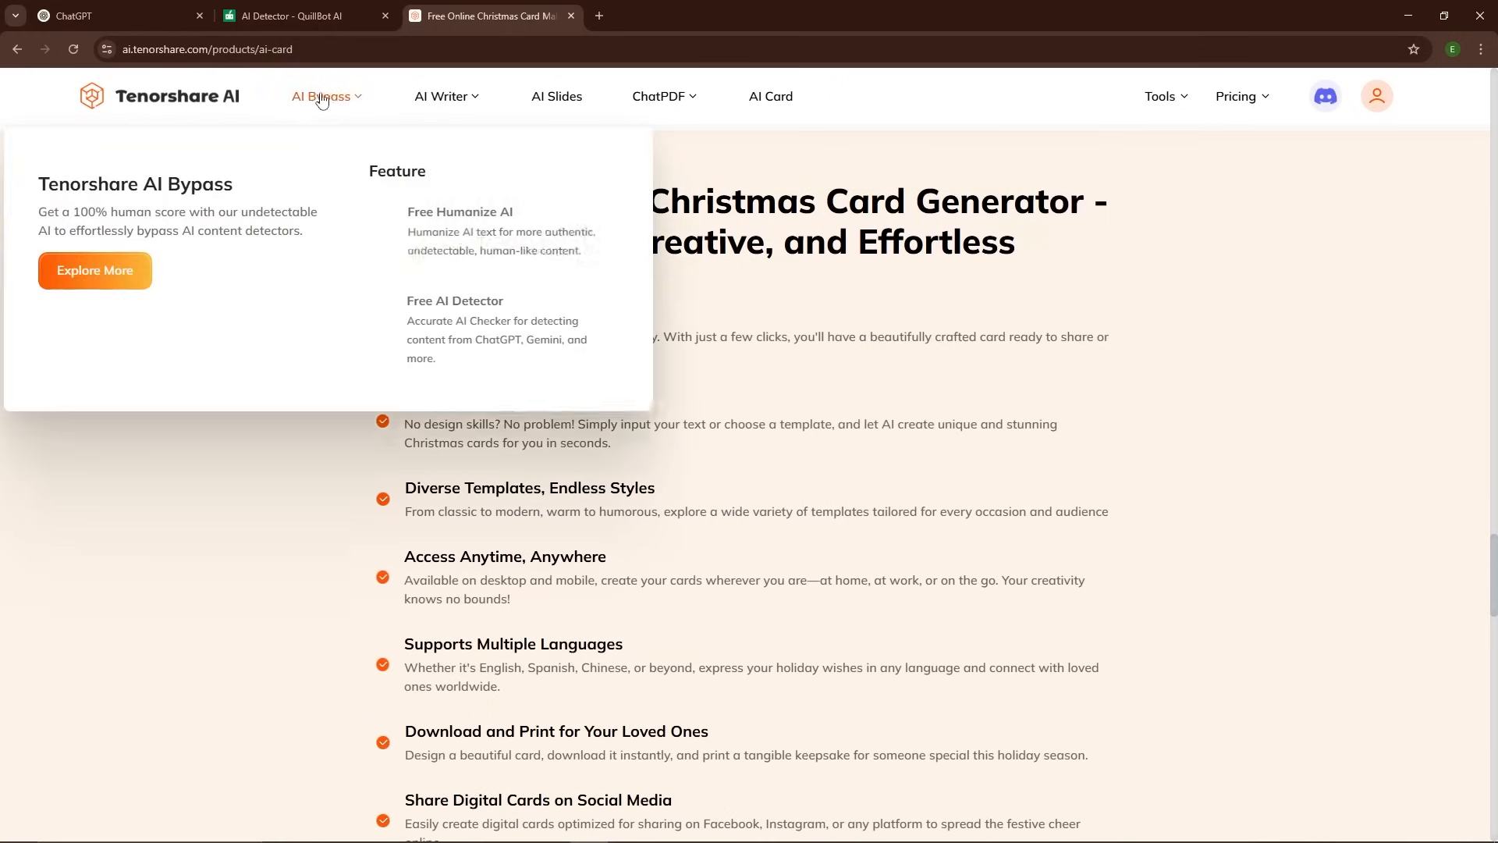
# Move to the Tenorshare Free AI Detector page listing its combined detectors
pyautogui.click(454, 301)
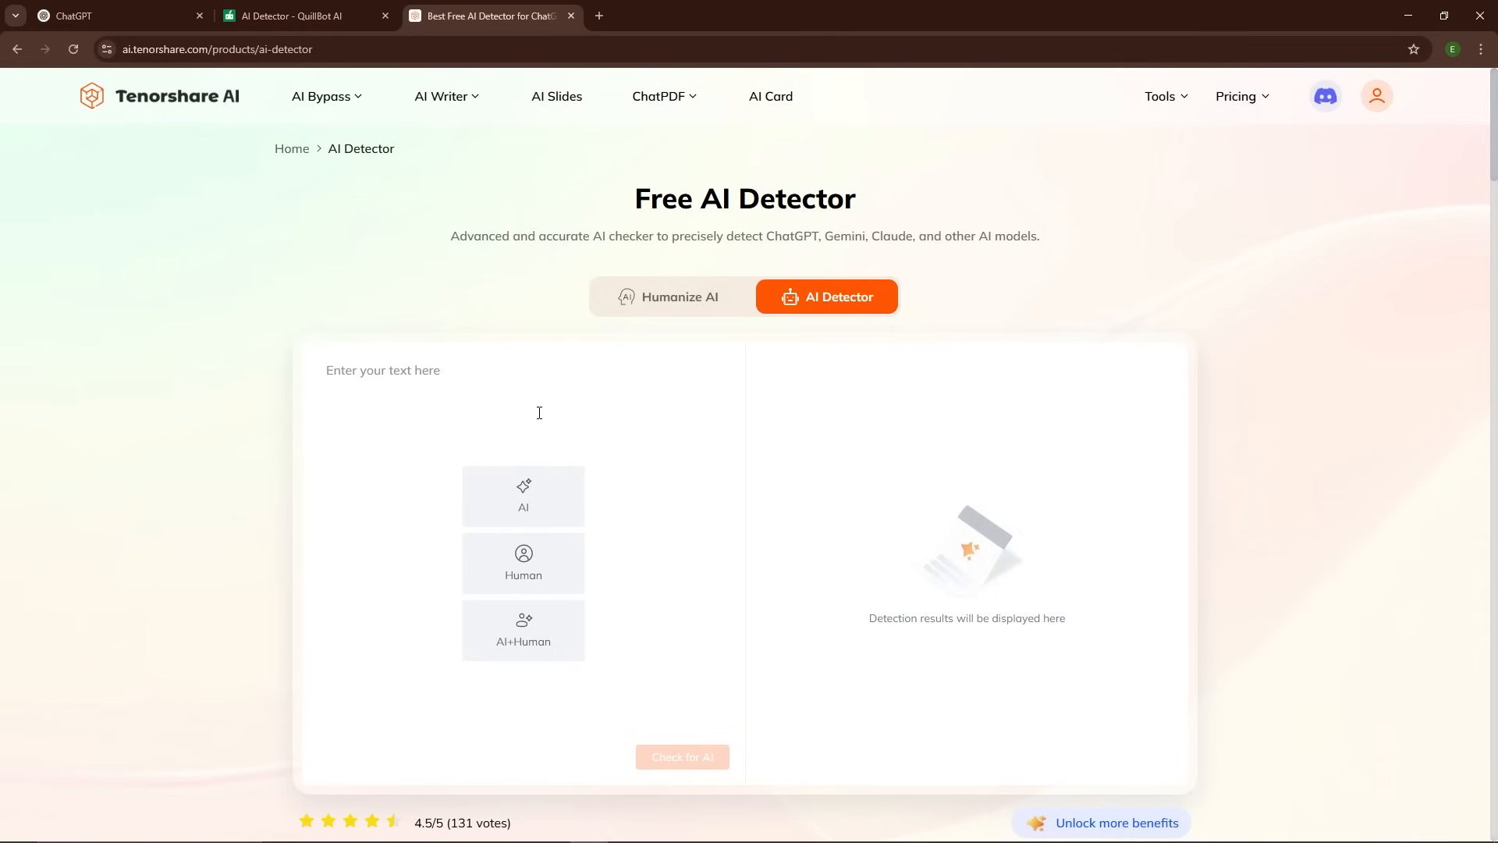
pyautogui.scroll(-3)
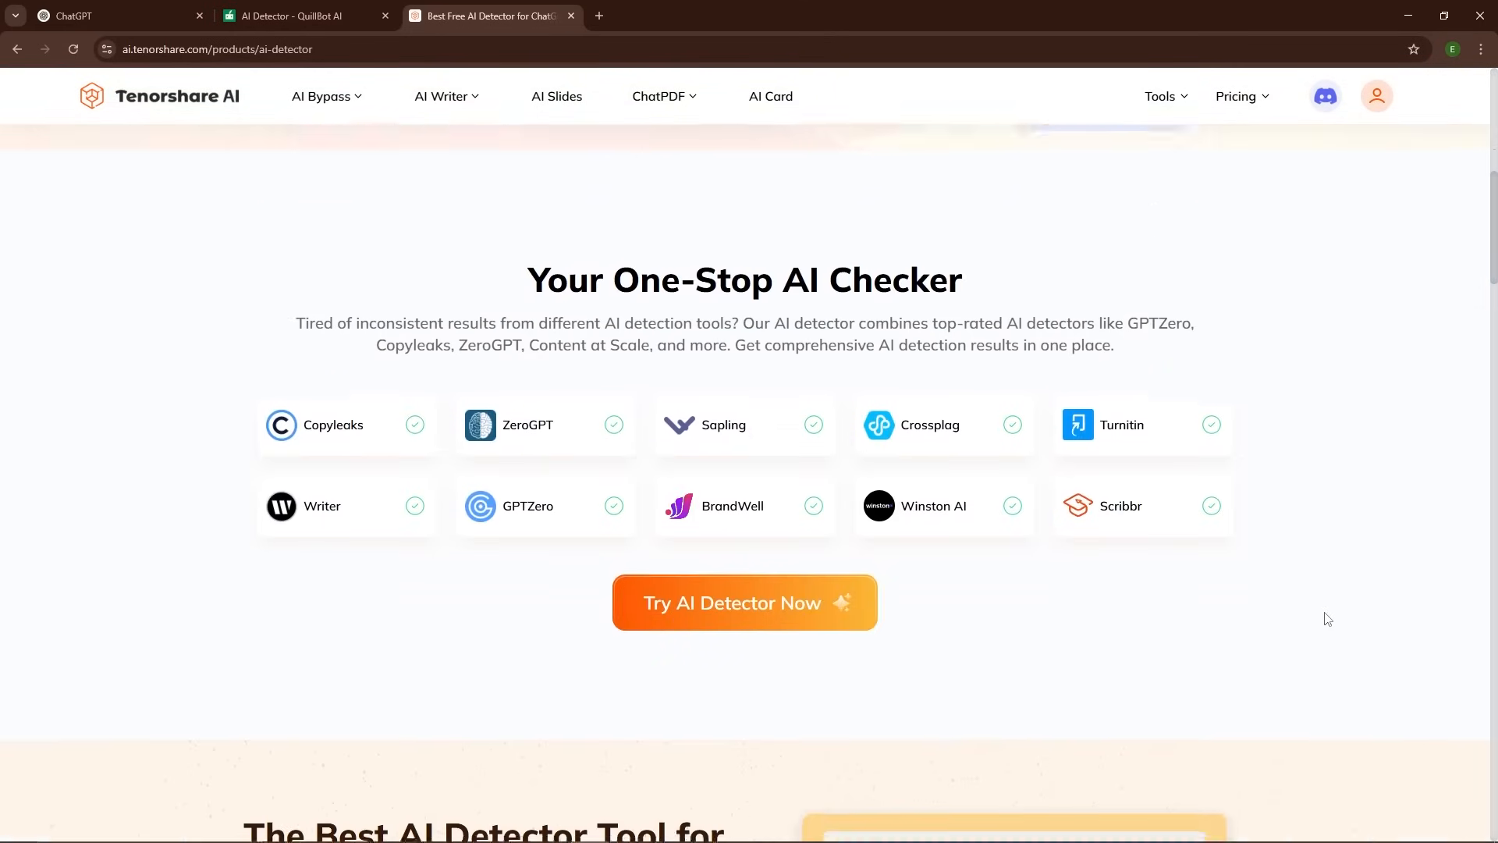
pyautogui.scroll(-3)
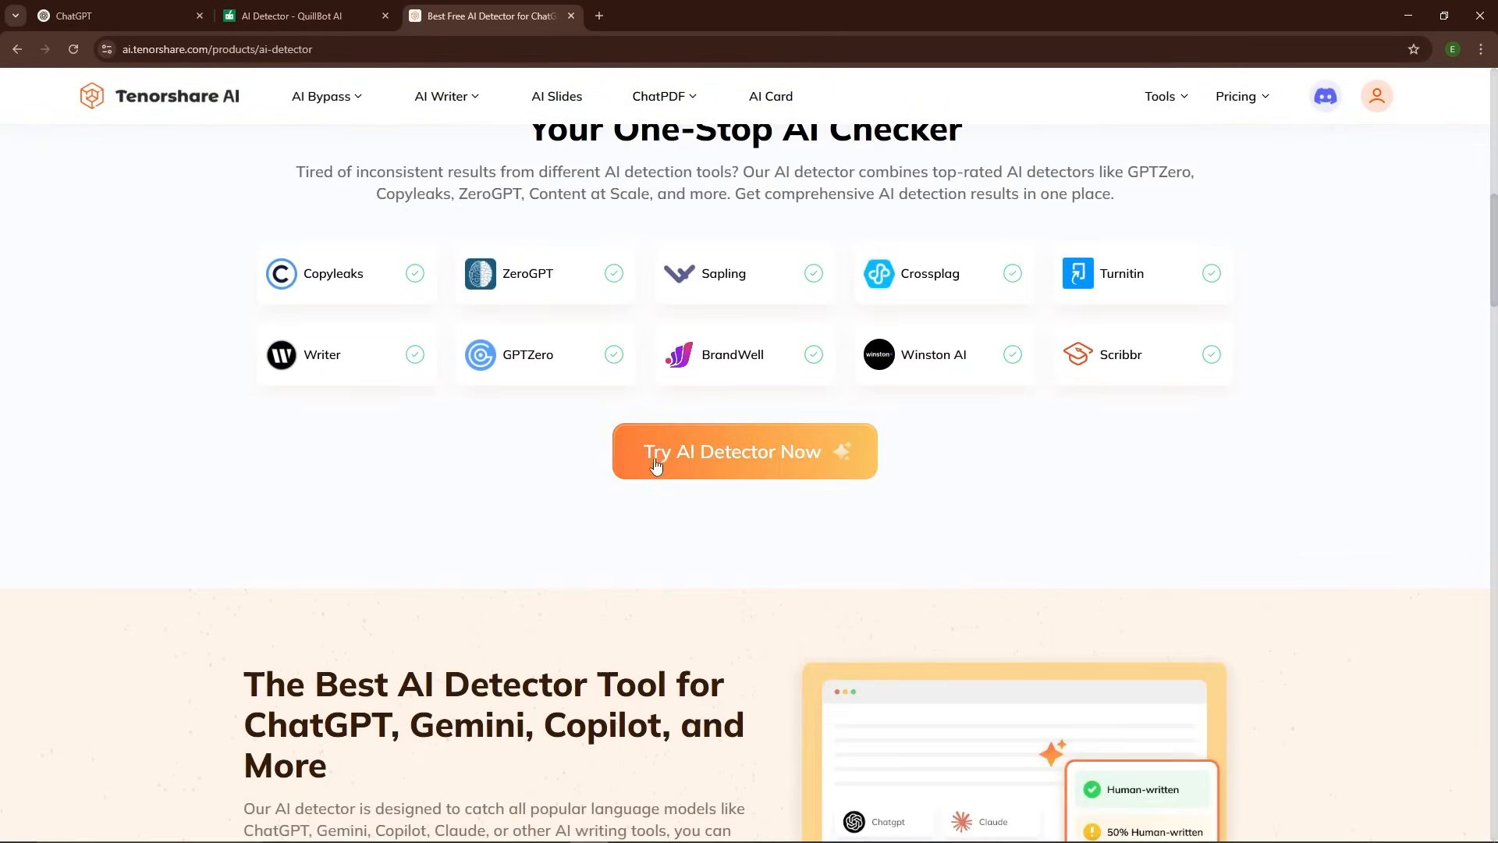